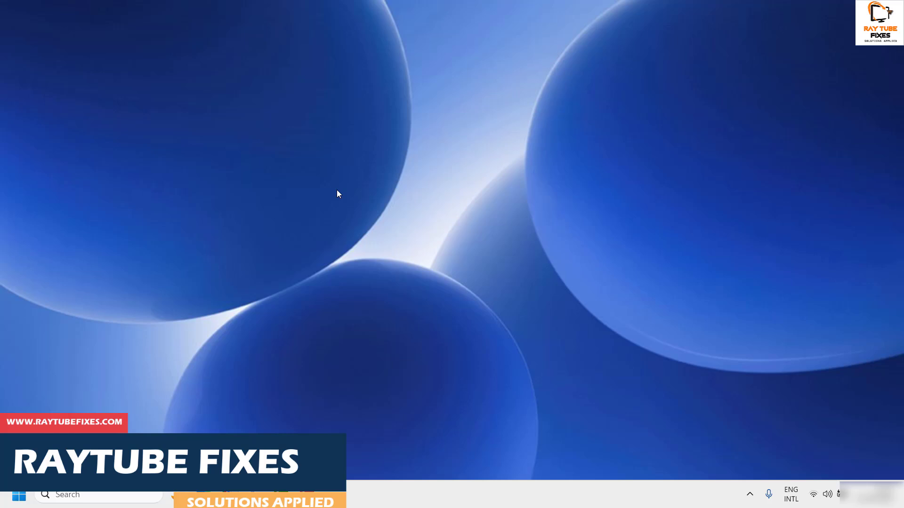
mouse_move(294, 188)
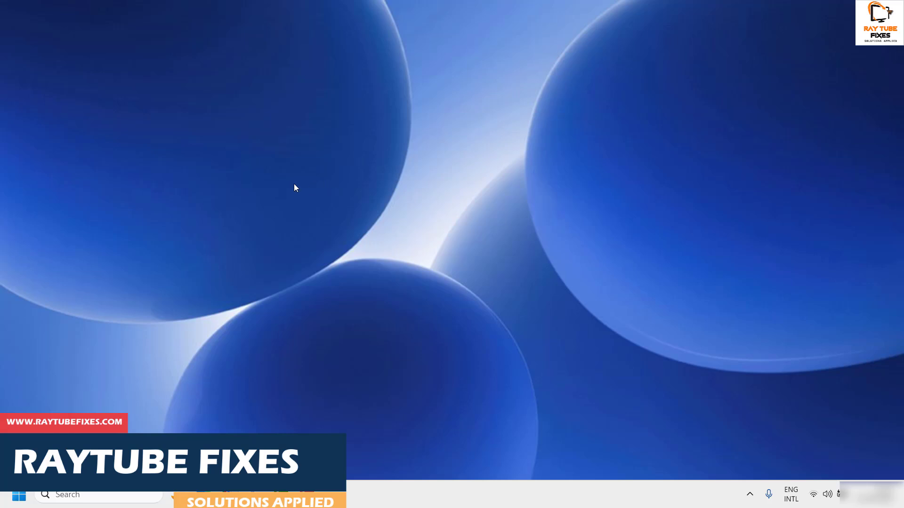
Open Settings from the Start button's quick link menu.
right_click(19, 495)
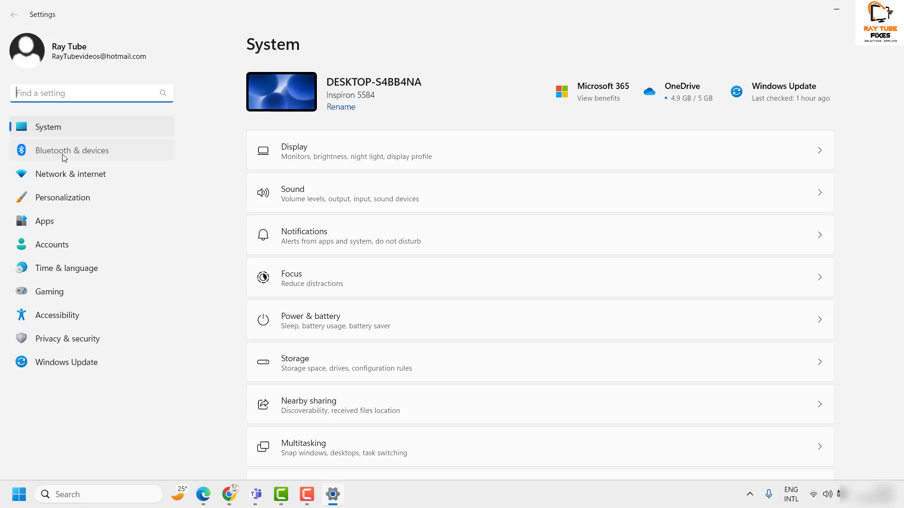
Go to Bluetooth & devices › Devices and scroll down to Related settings.
click(72, 150)
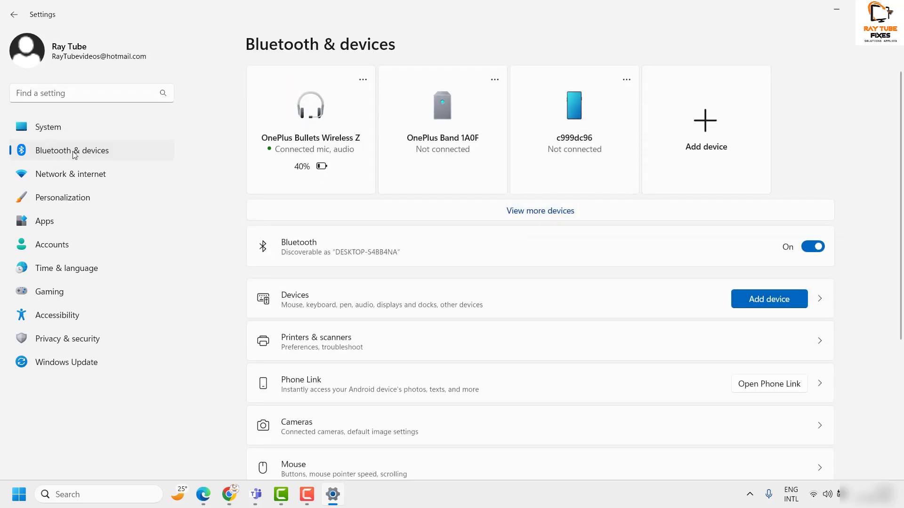
scroll(down, 3)
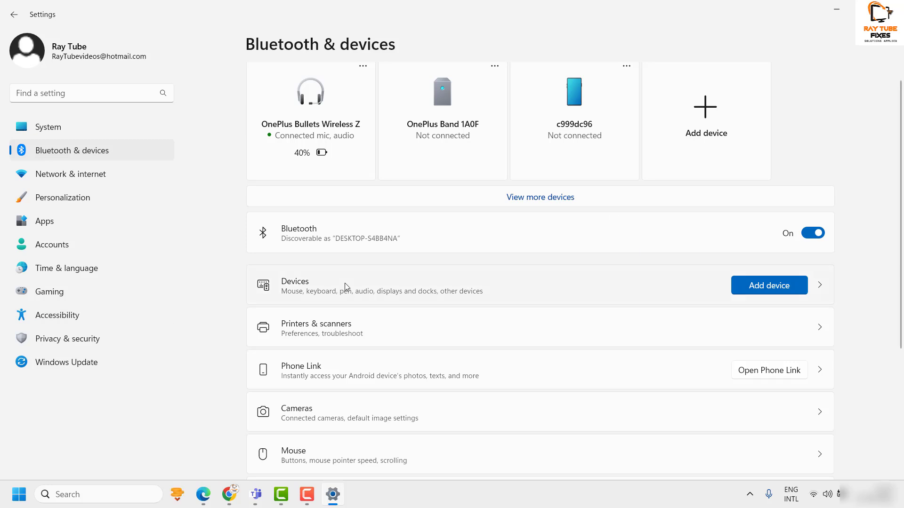
click(294, 285)
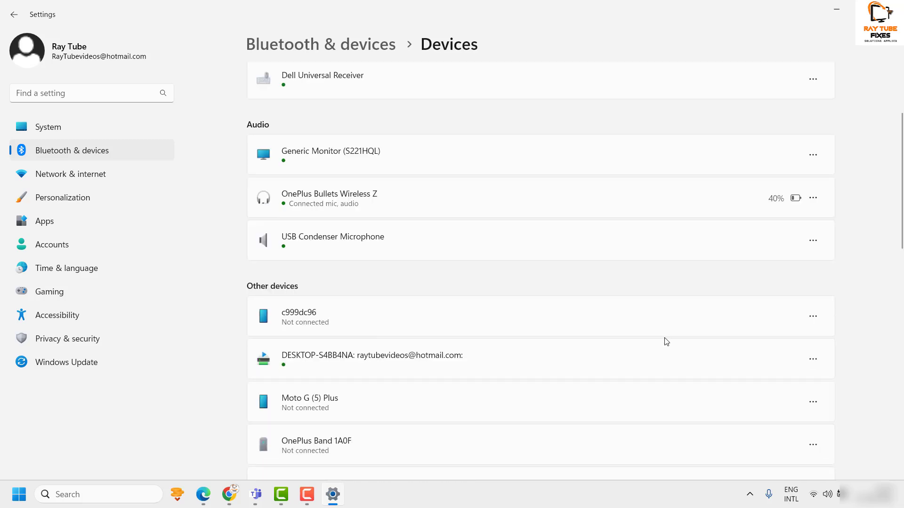
scroll(down, 3)
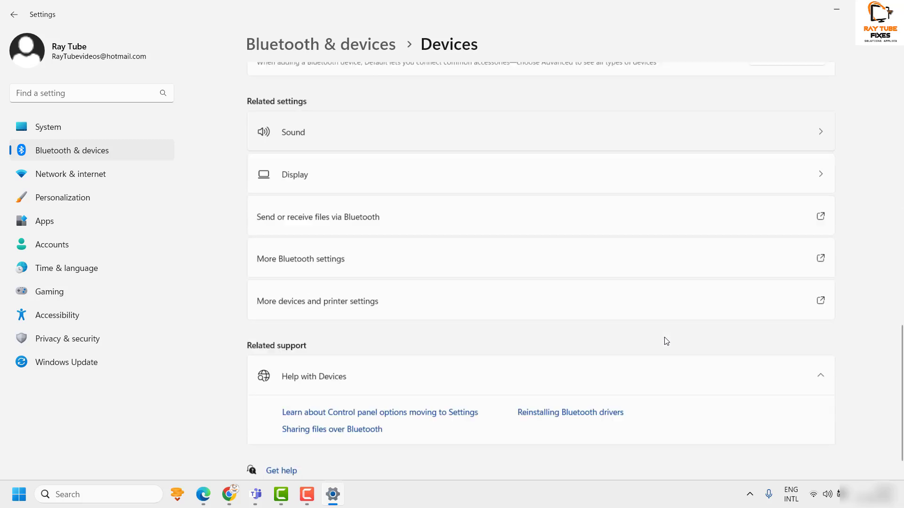
scroll(down, 3)
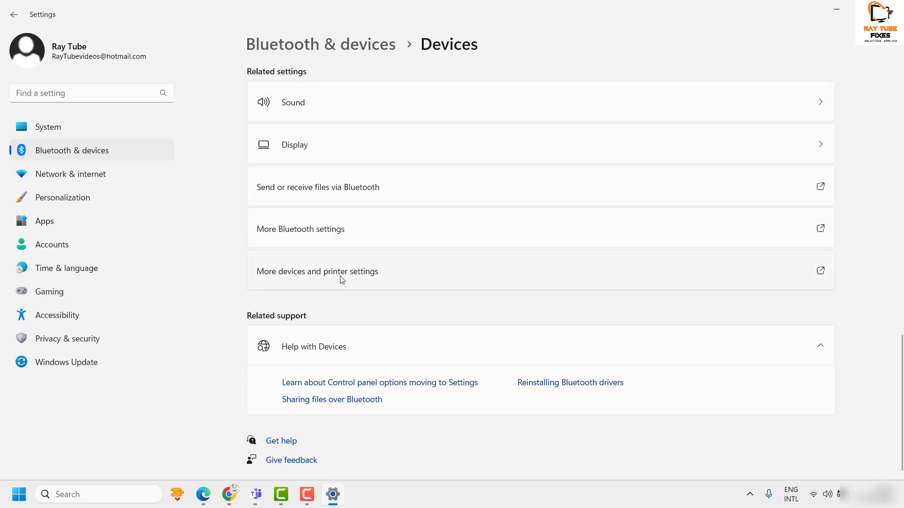
Open More devices and printer settings and select the OnePlus Bullets Wireless Z headset.
click(318, 272)
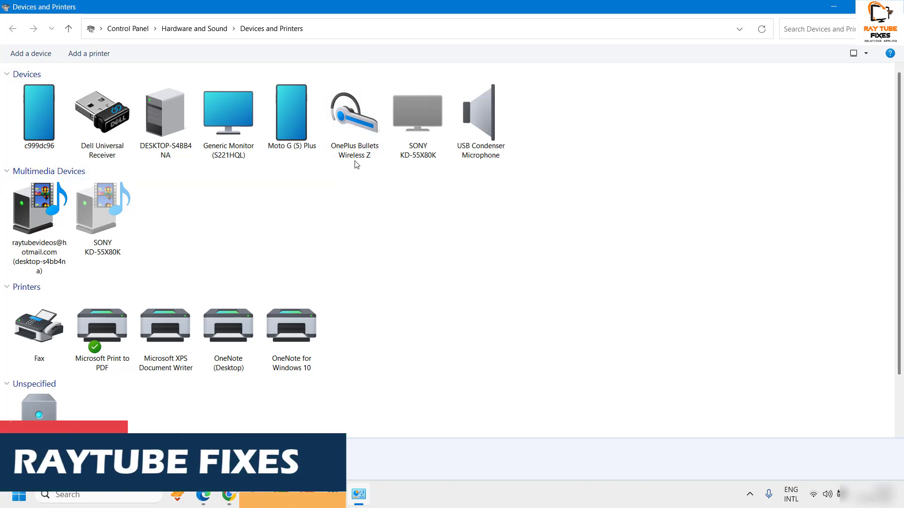
click(354, 112)
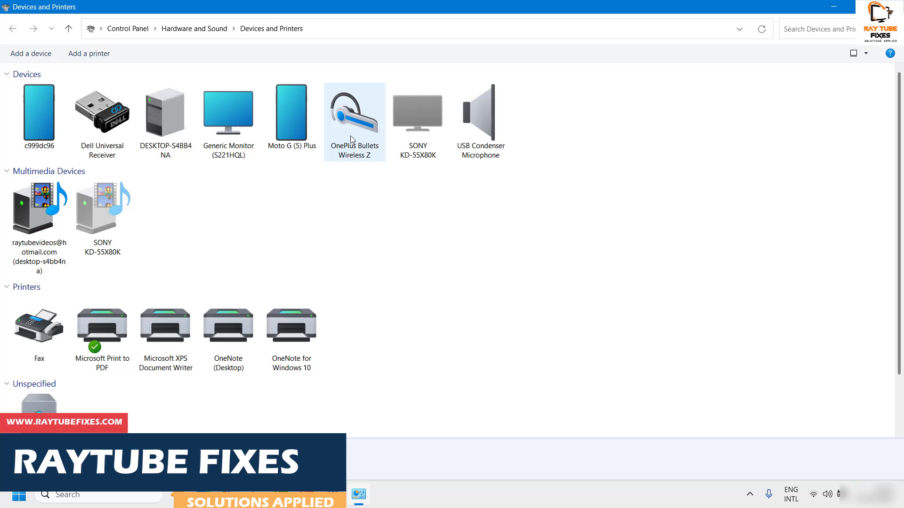
mouse_move(352, 136)
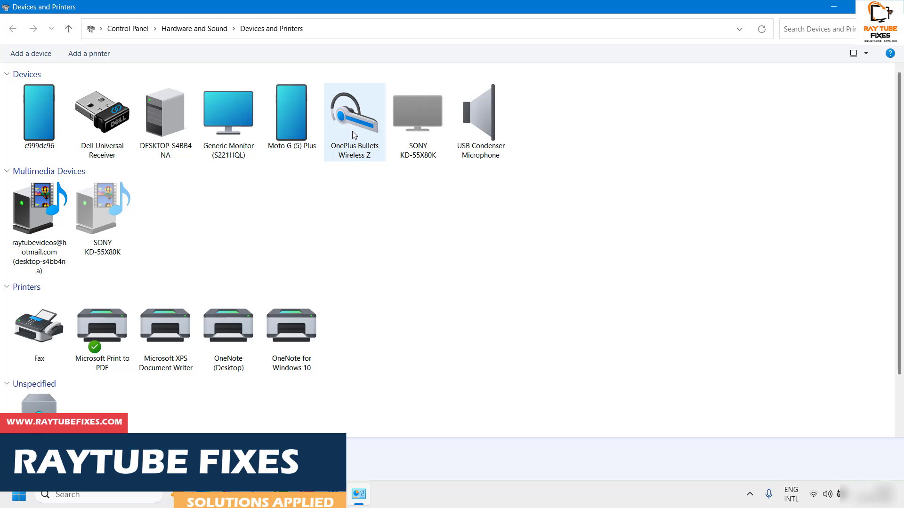
Open Properties for the OnePlus Bullets Wireless Z headset from its right-click menu.
right_click(354, 115)
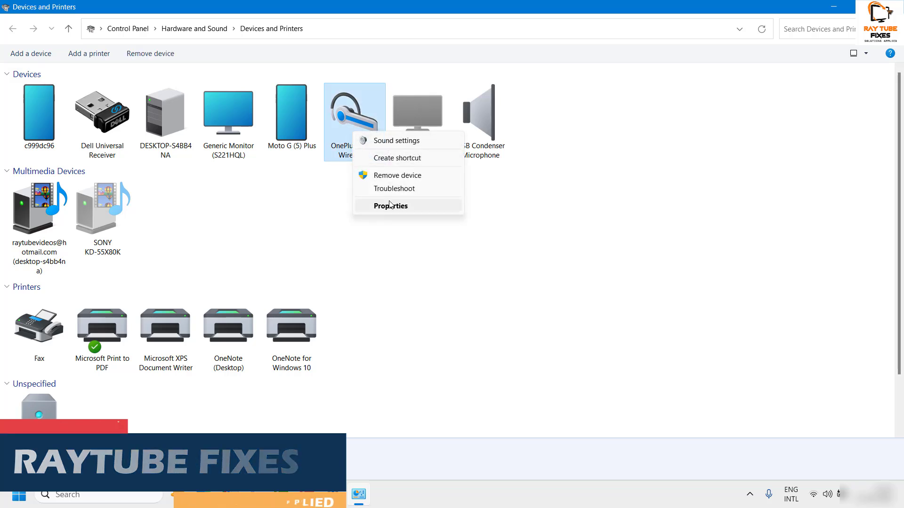
click(390, 205)
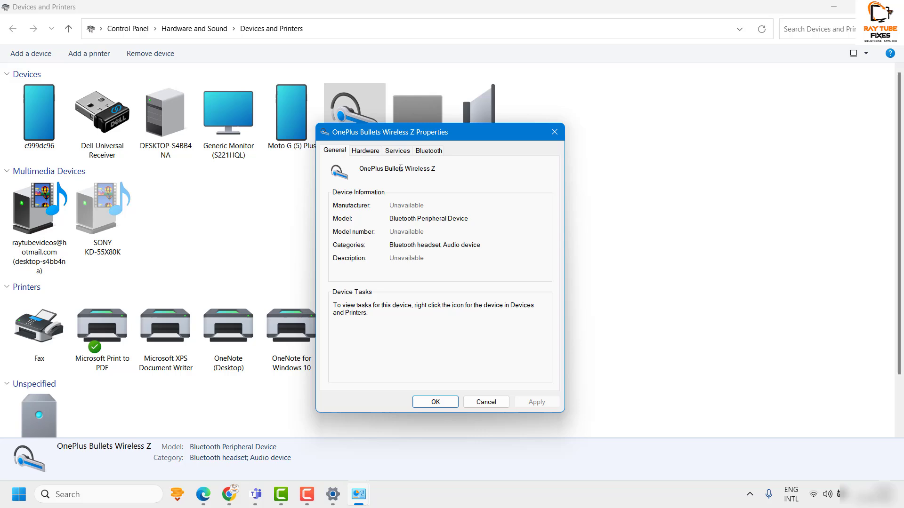
On the Services tab, uncheck and then recheck Handsfree Telephony.
click(397, 151)
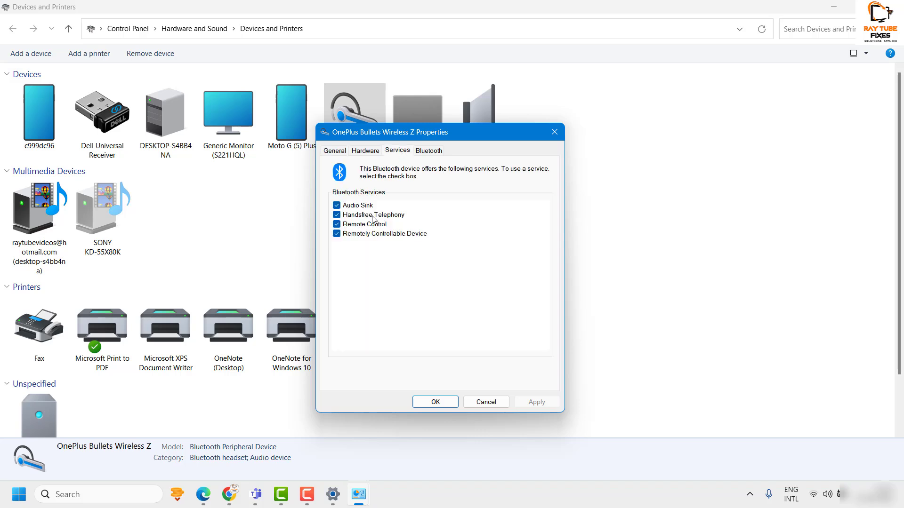
mouse_move(340, 218)
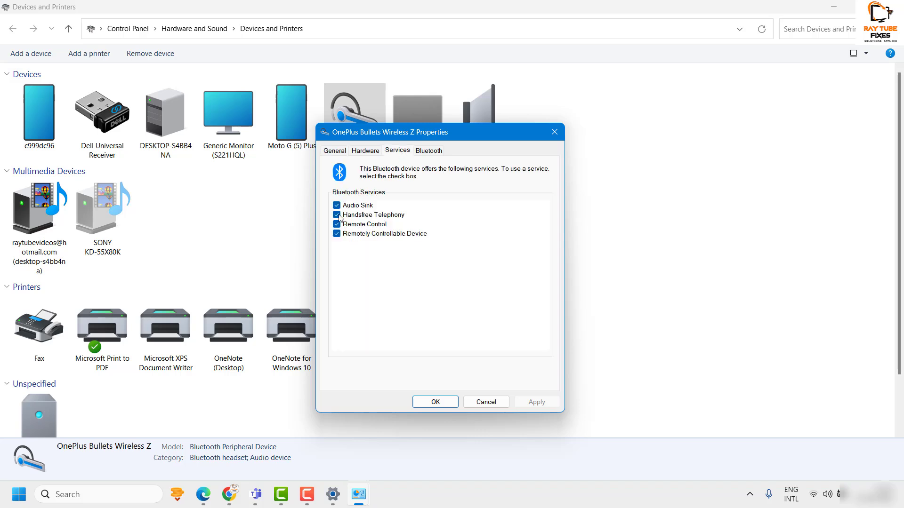
mouse_move(347, 220)
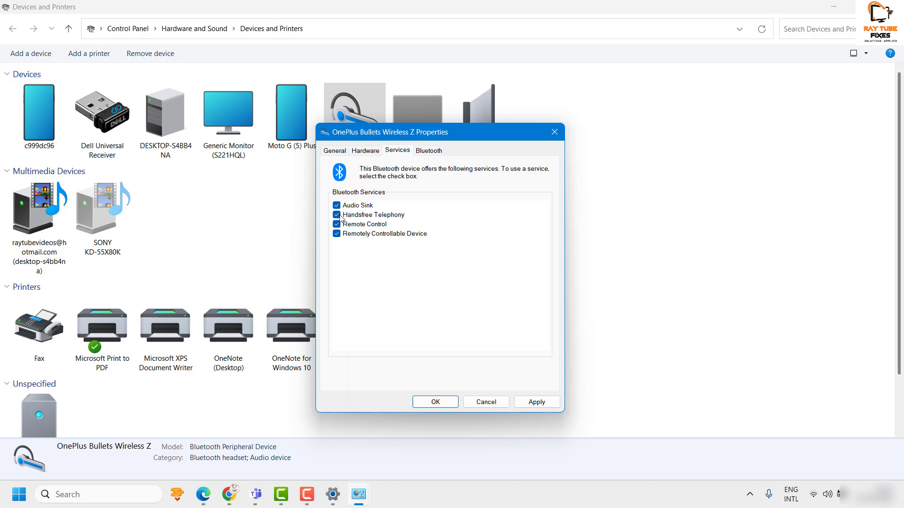
click(337, 215)
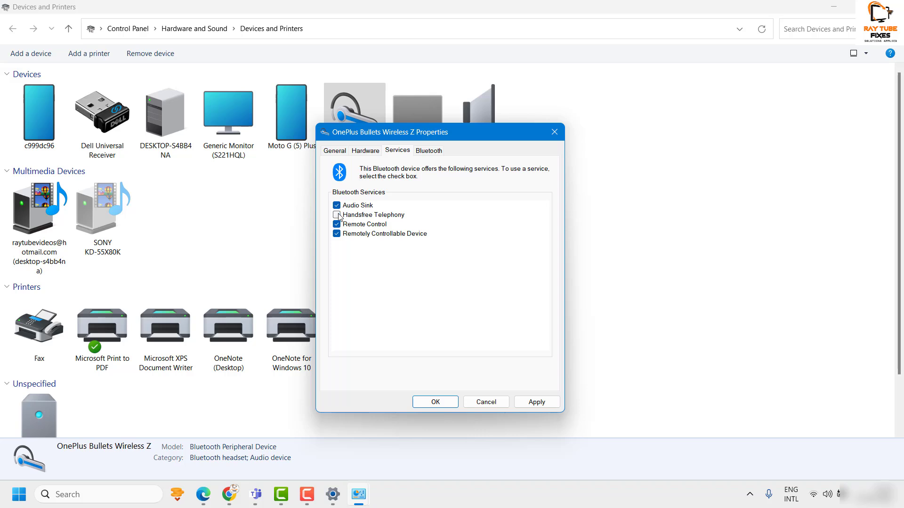
click(336, 214)
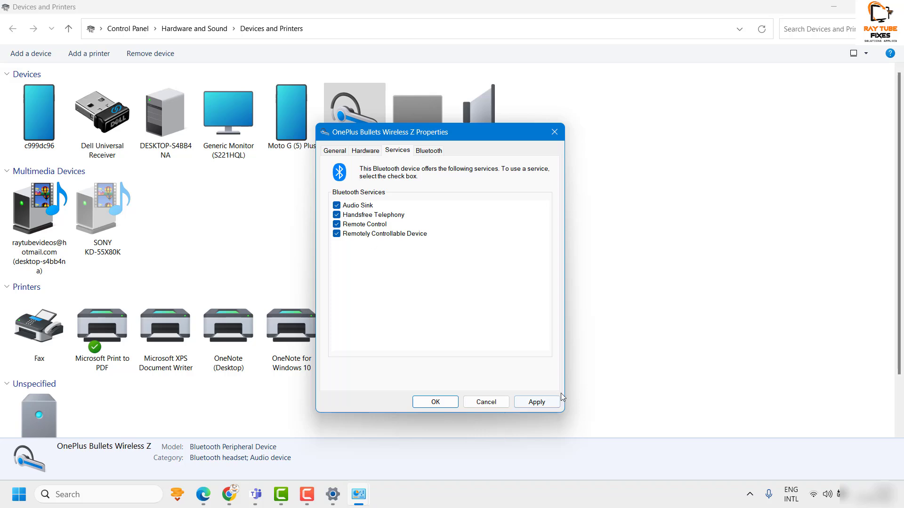